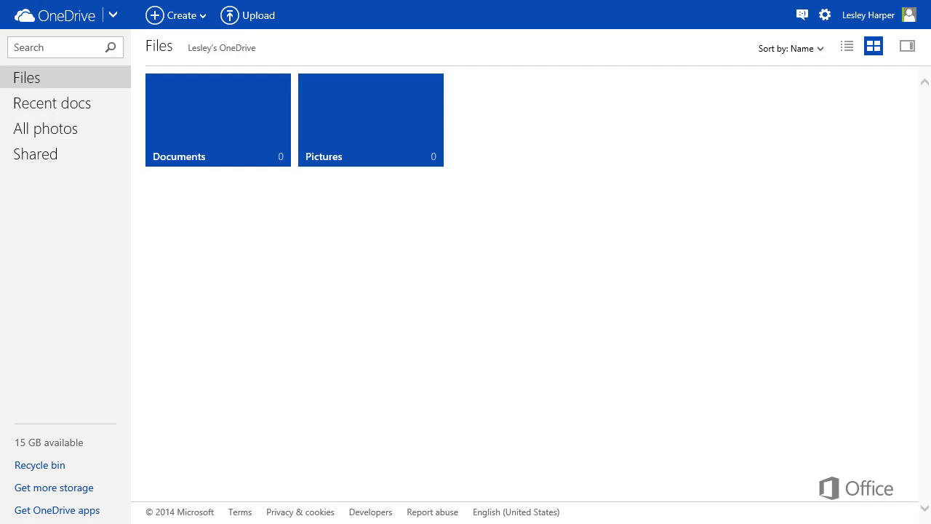
{"action": "mouse_move", "coordinate": [239, 159]}
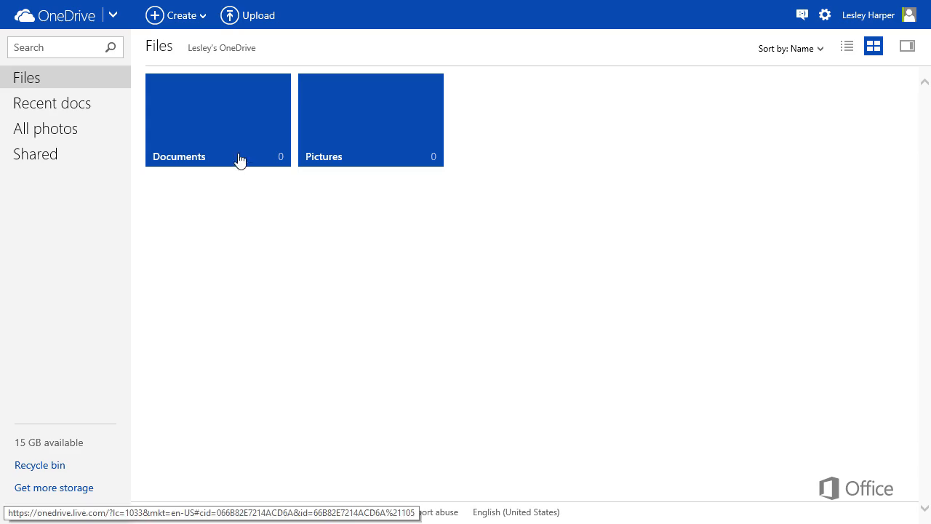
Start an upload and select several My Documents files in the Choose File to Upload dialog.
{"action": "left_click", "coordinate": [247, 15]}
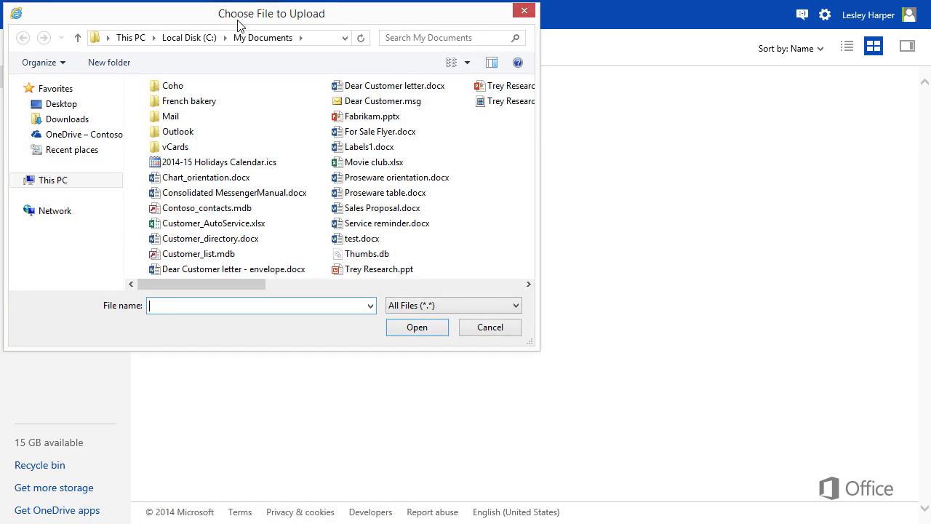
{"action": "mouse_move", "coordinate": [234, 99]}
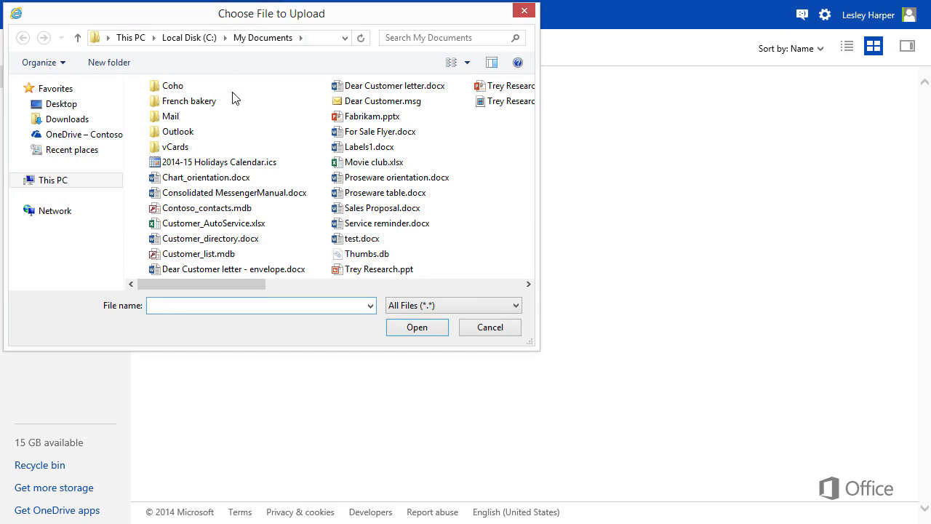
{"action": "left_click", "coordinate": [212, 222]}
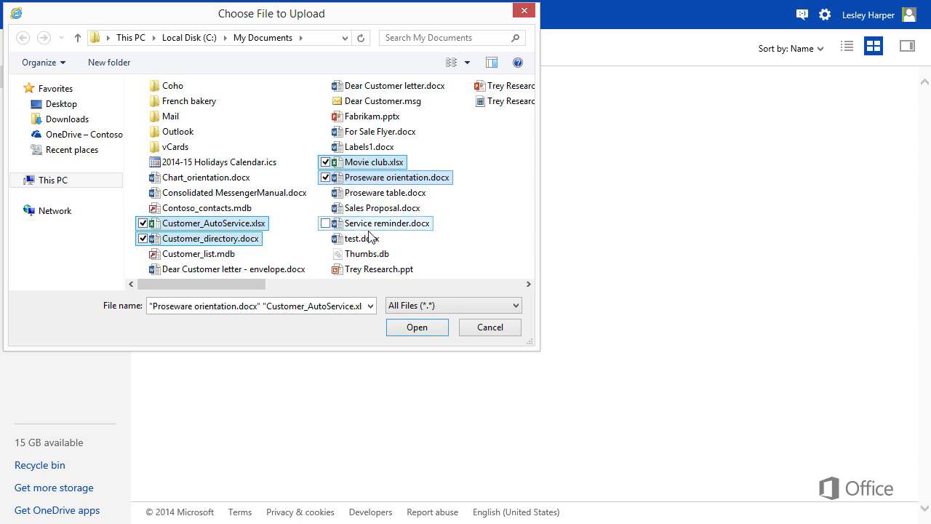
{"action": "left_click", "coordinate": [416, 326]}
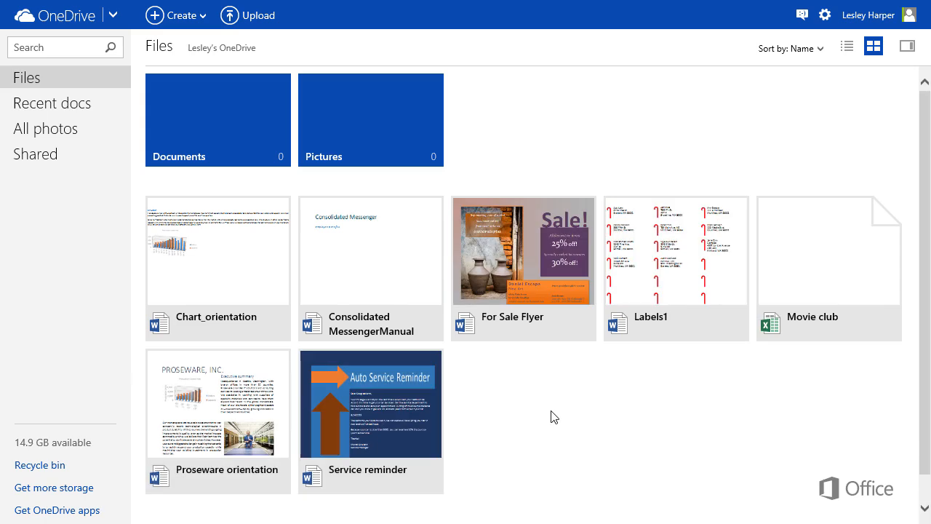
{"action": "mouse_move", "coordinate": [547, 263]}
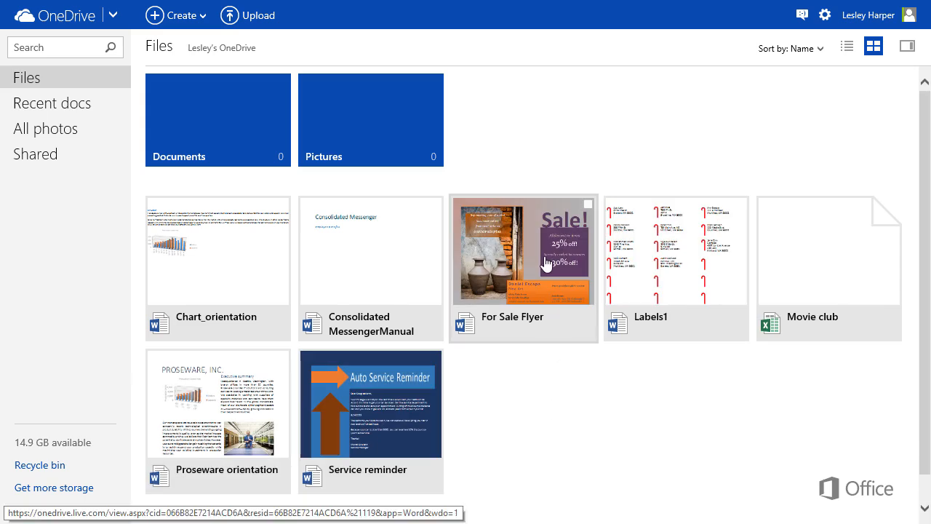
{"action": "mouse_move", "coordinate": [592, 213]}
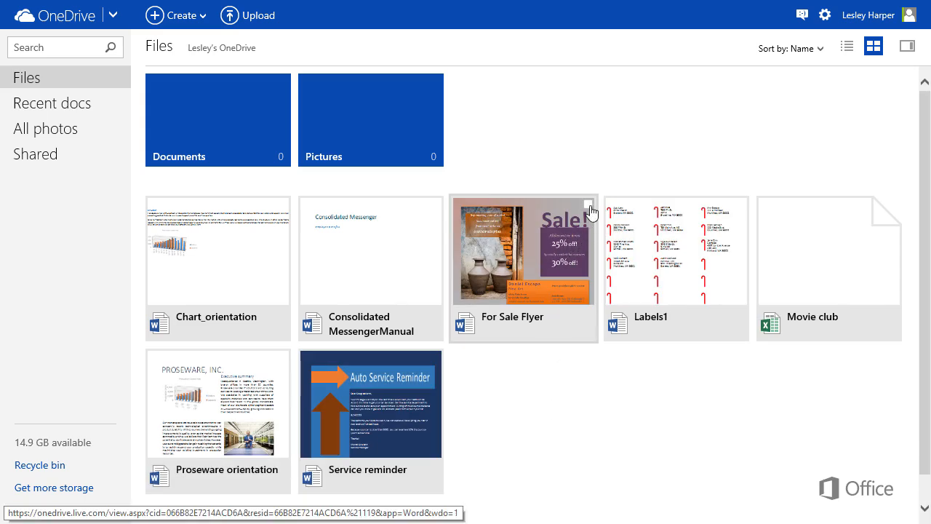
Mark the For Sale Flyer tile among the uploaded documents.
{"action": "left_click", "coordinate": [587, 204]}
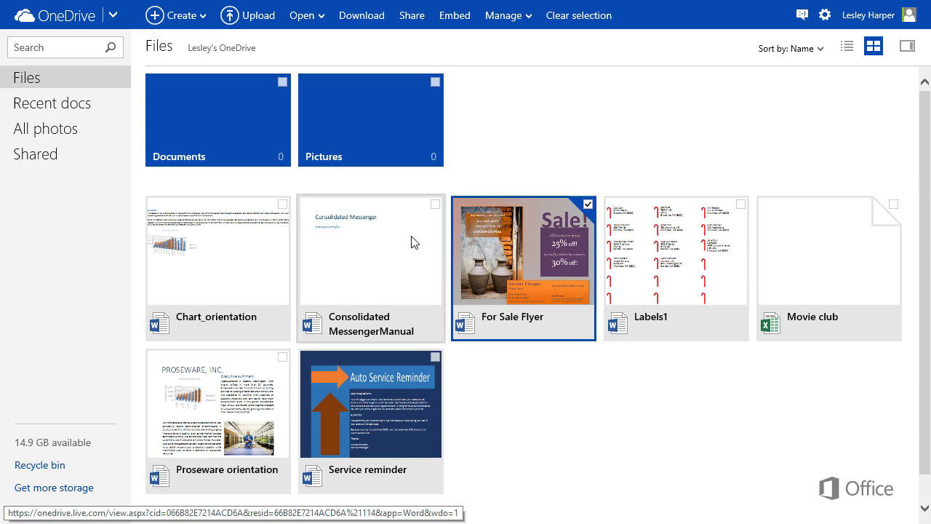
Select Consolidated MessengerManual too and download both files as OneDrive-2014-09-29.zip.
{"action": "left_click", "coordinate": [435, 203]}
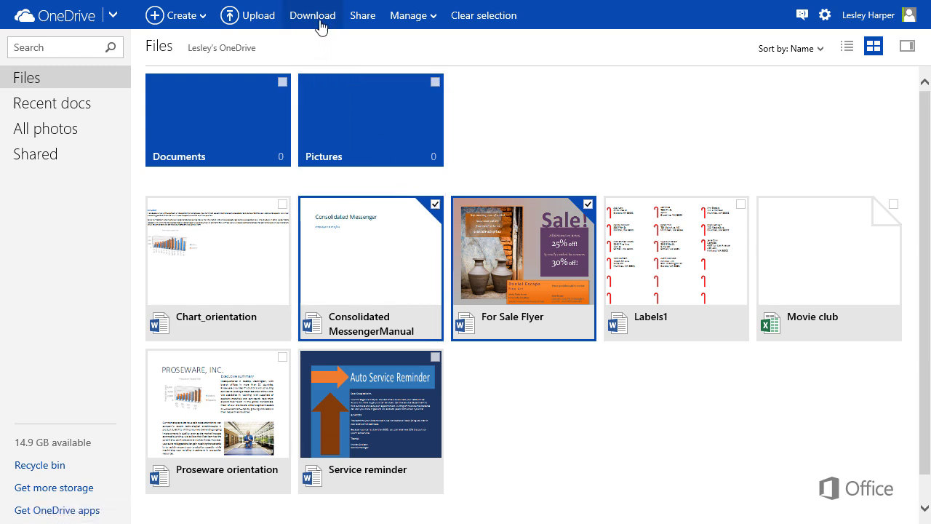
{"action": "left_click", "coordinate": [312, 15]}
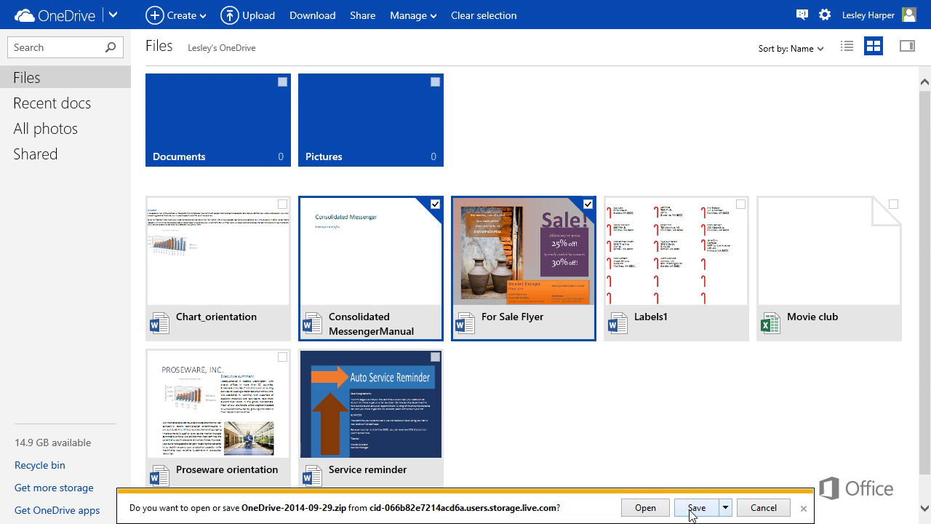
{"action": "left_click", "coordinate": [724, 506]}
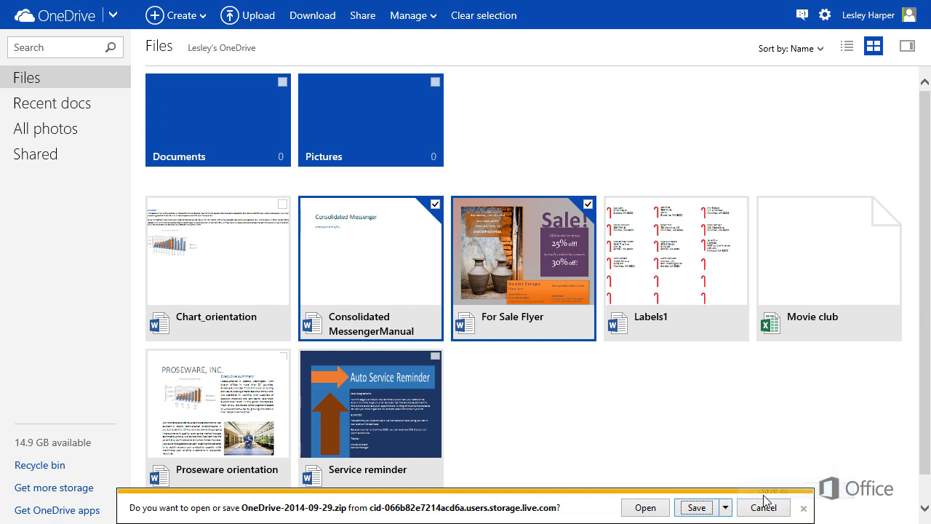
Save OneDrive-2014-09-29.zip into My Documents via Save as.
{"action": "left_click", "coordinate": [695, 507]}
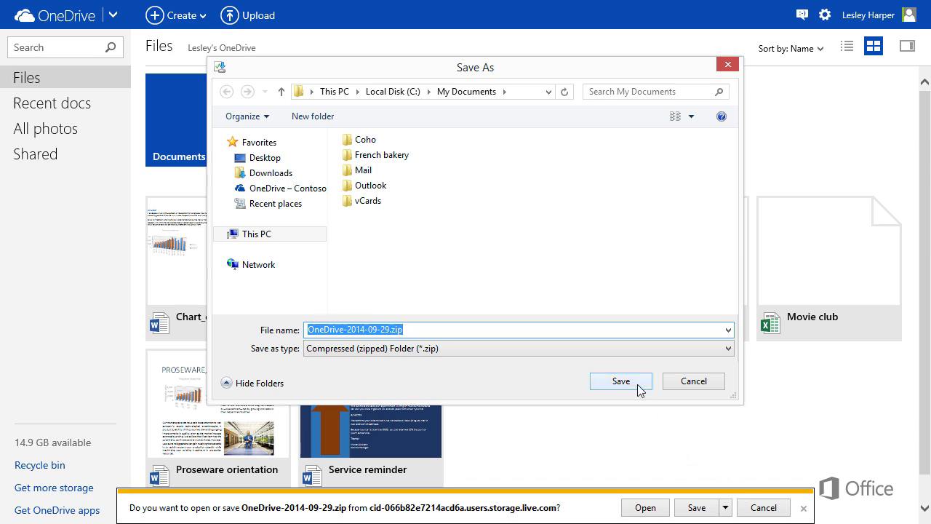
{"action": "left_click", "coordinate": [619, 382]}
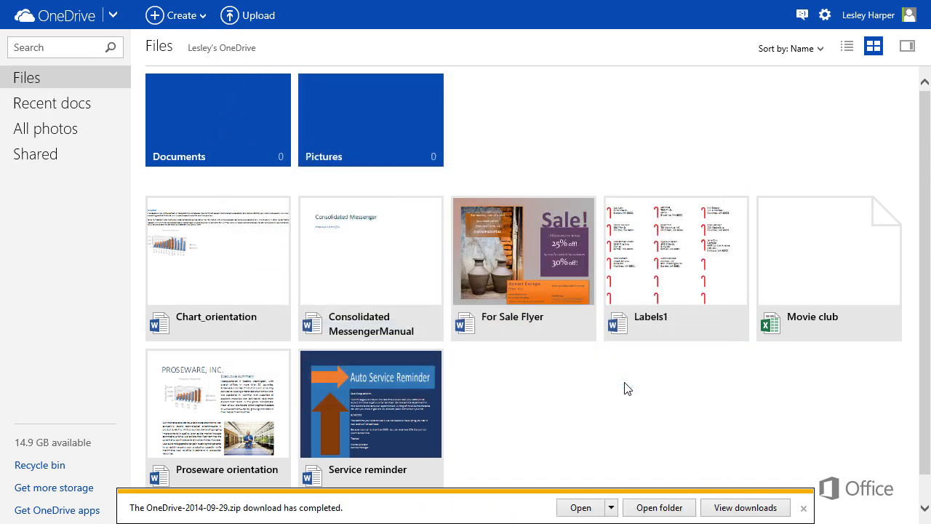
{"action": "left_click", "coordinate": [658, 506]}
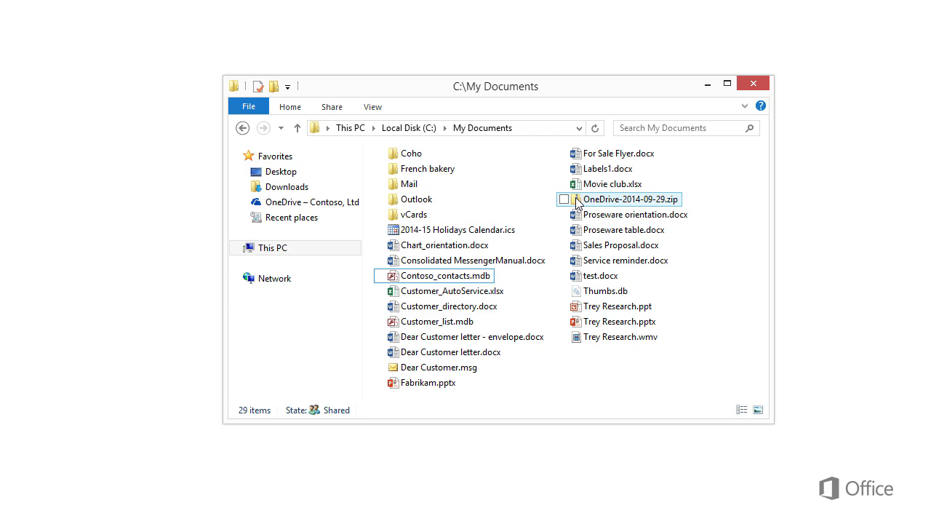
Extract the zip with Extract All into the OneDrive-2014-09-29 folder.
{"action": "right_click", "coordinate": [630, 198]}
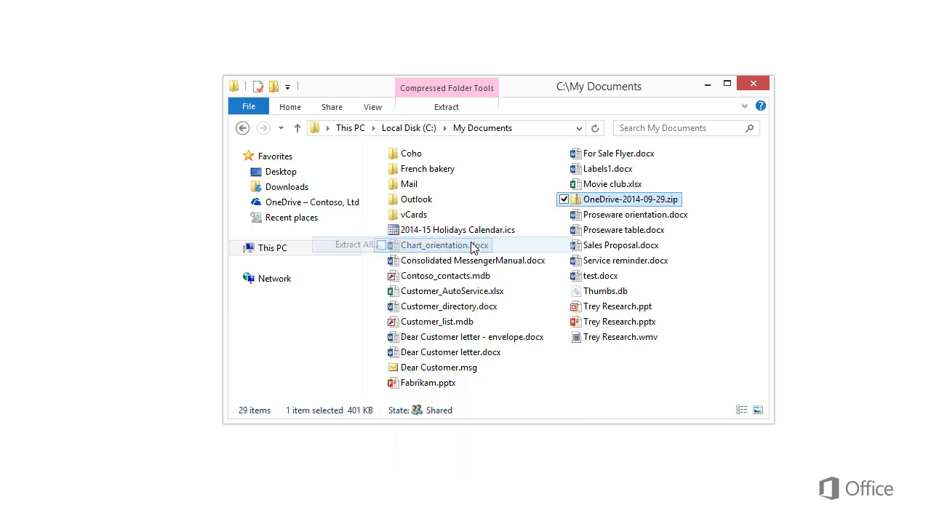
{"action": "left_click", "coordinate": [352, 244]}
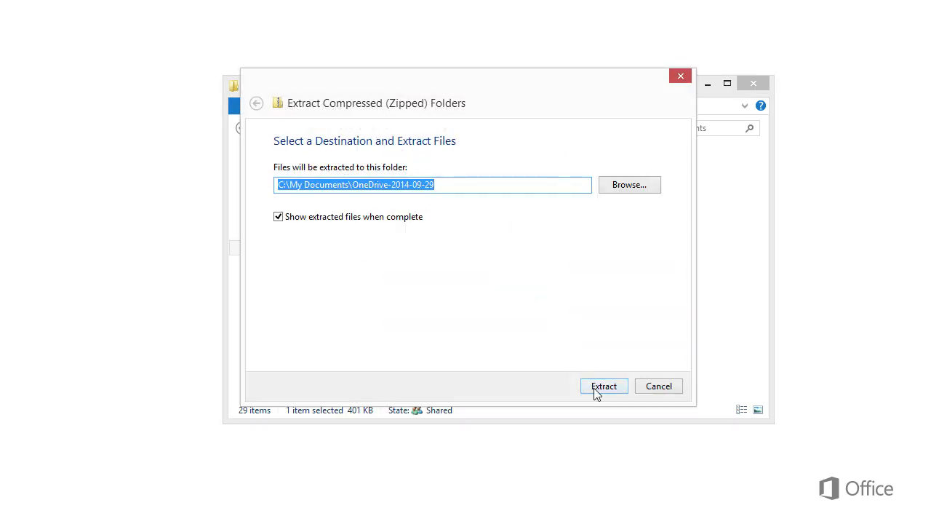
{"action": "left_click", "coordinate": [602, 385]}
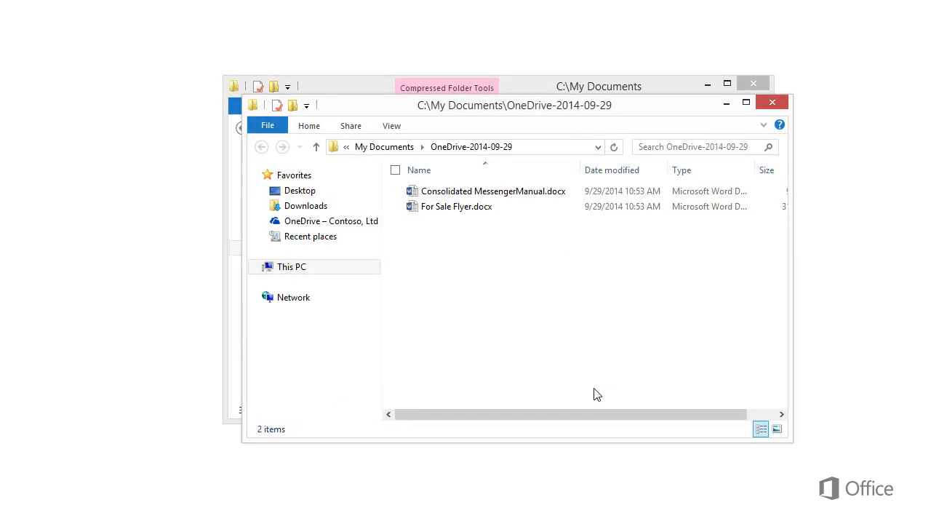